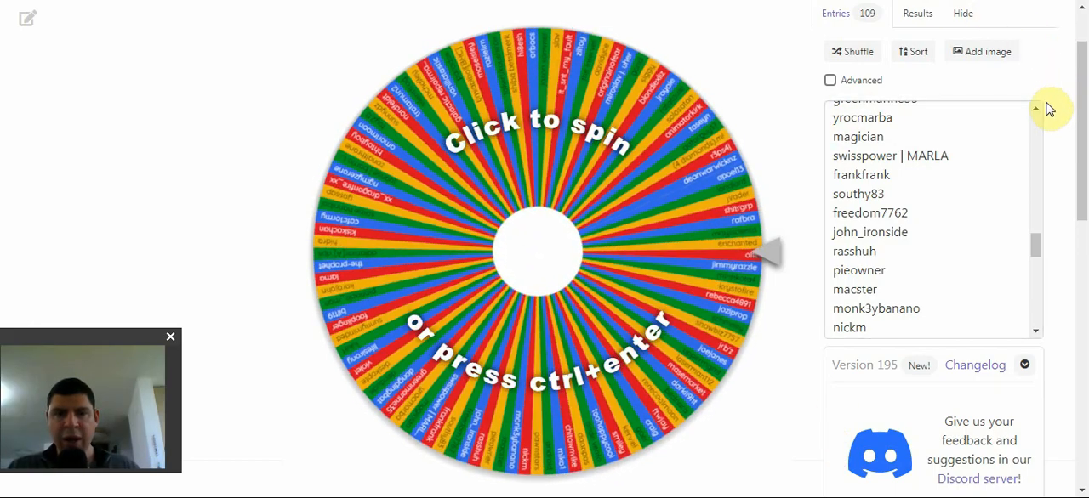
click(850, 51)
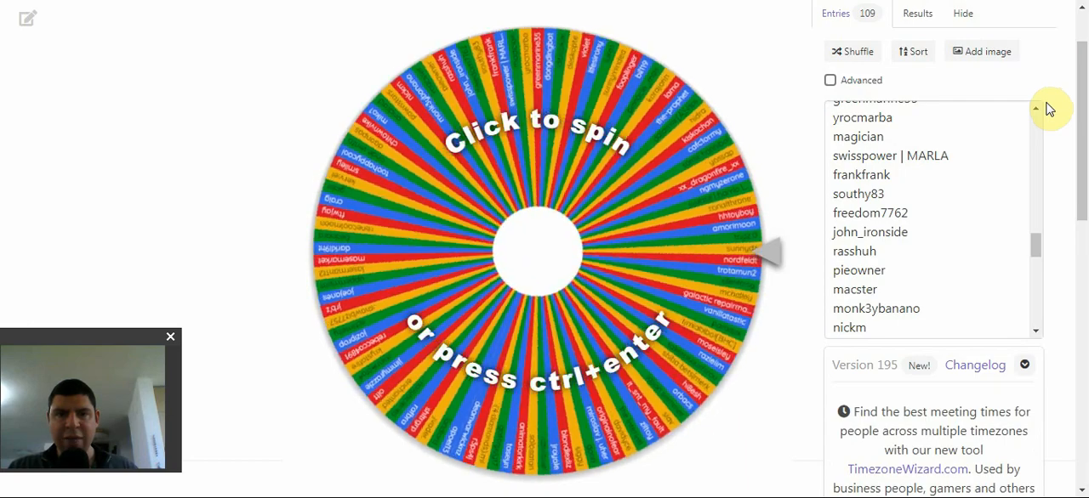
click(536, 247)
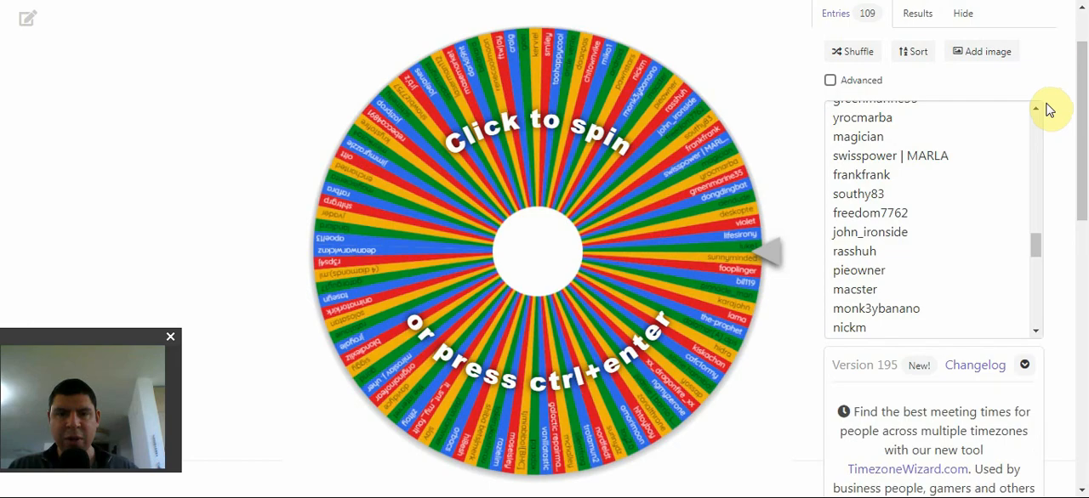
click(536, 252)
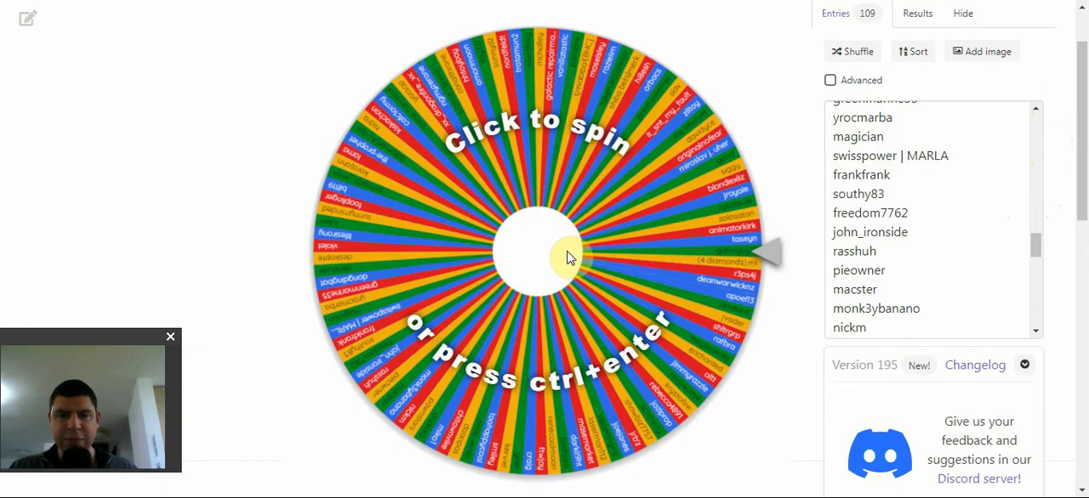
click(535, 255)
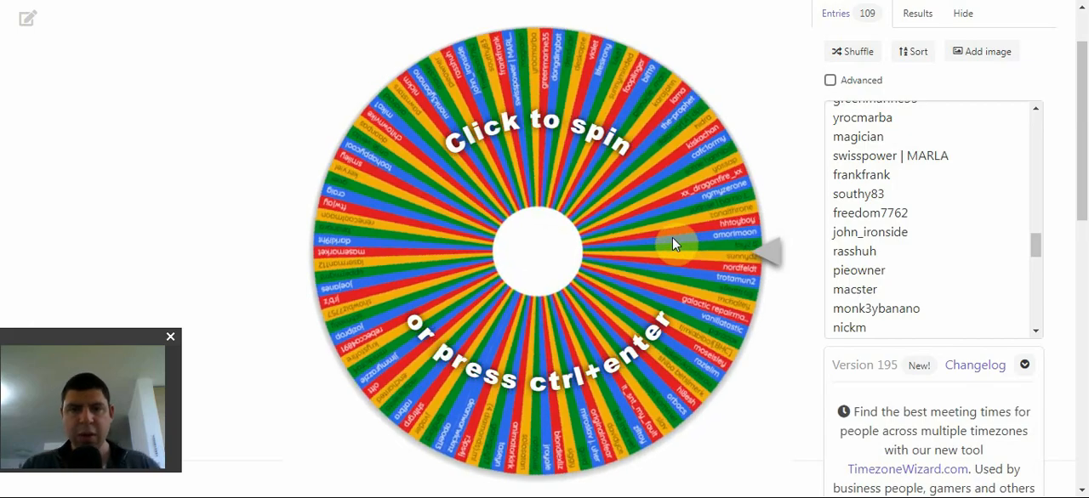
click(672, 245)
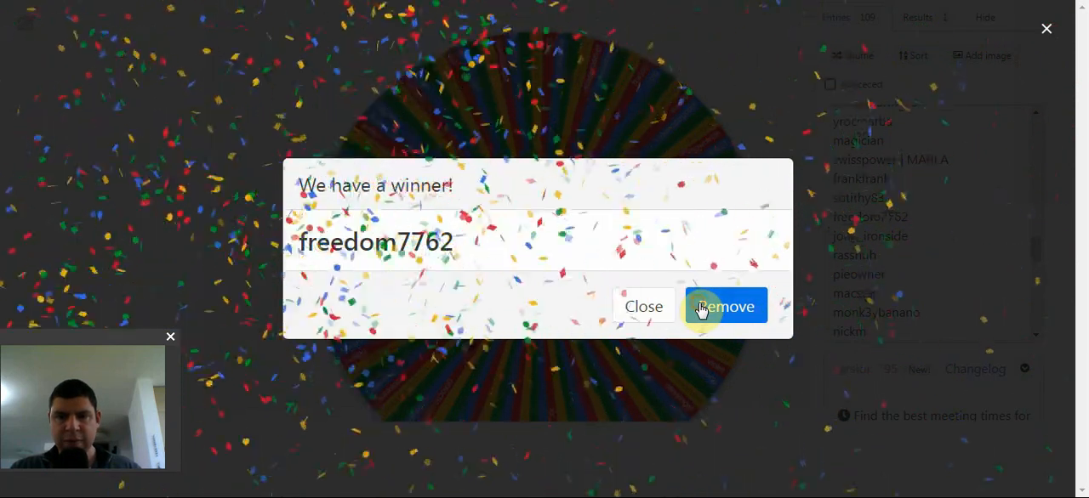
click(725, 307)
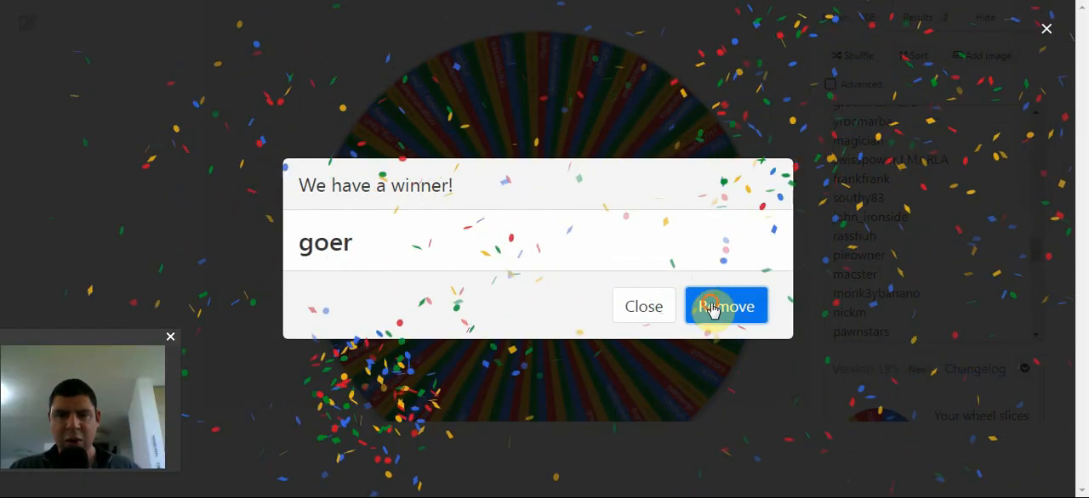
click(725, 306)
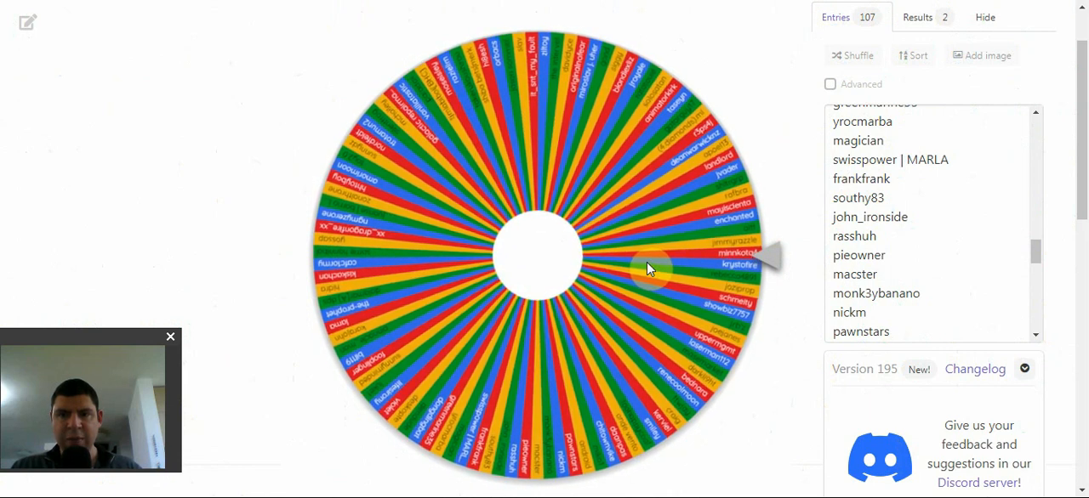
click(646, 269)
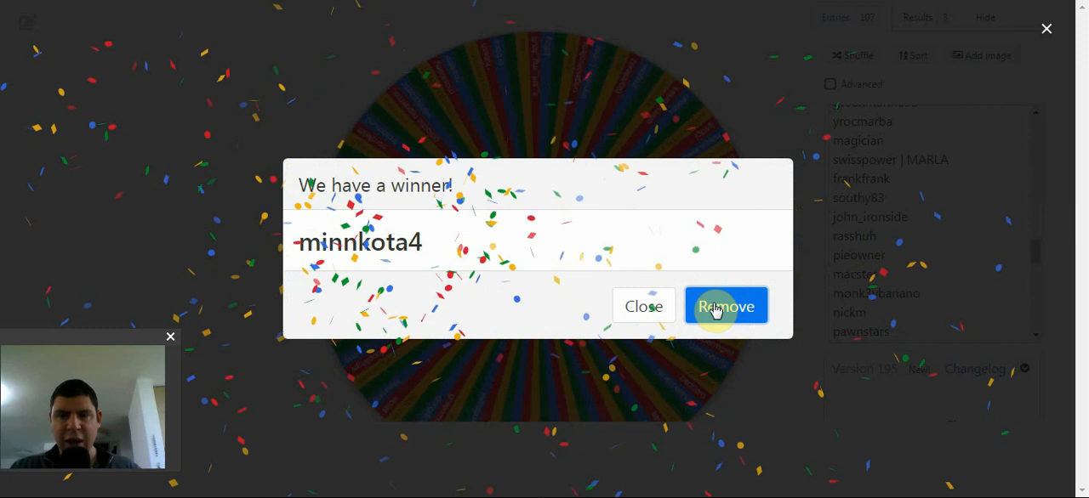
click(725, 307)
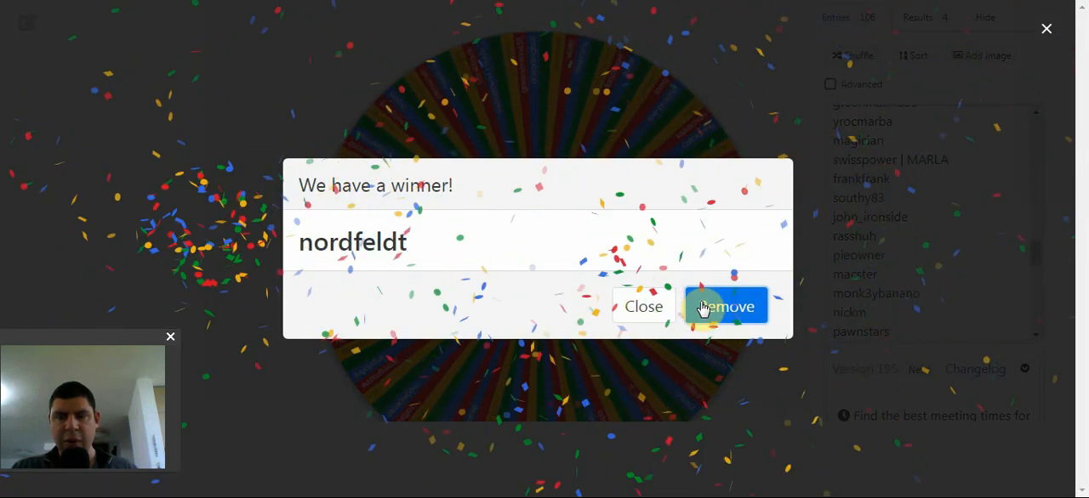
click(725, 306)
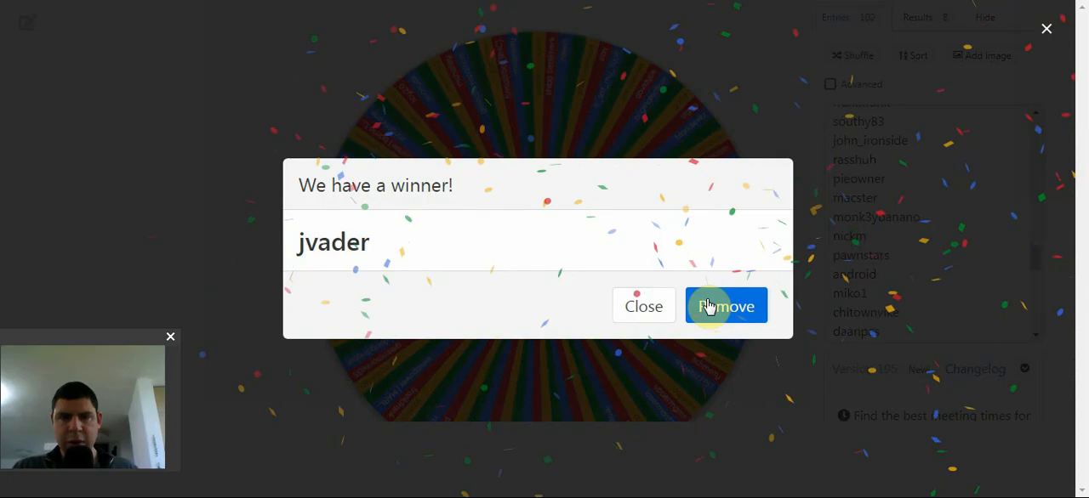
click(724, 306)
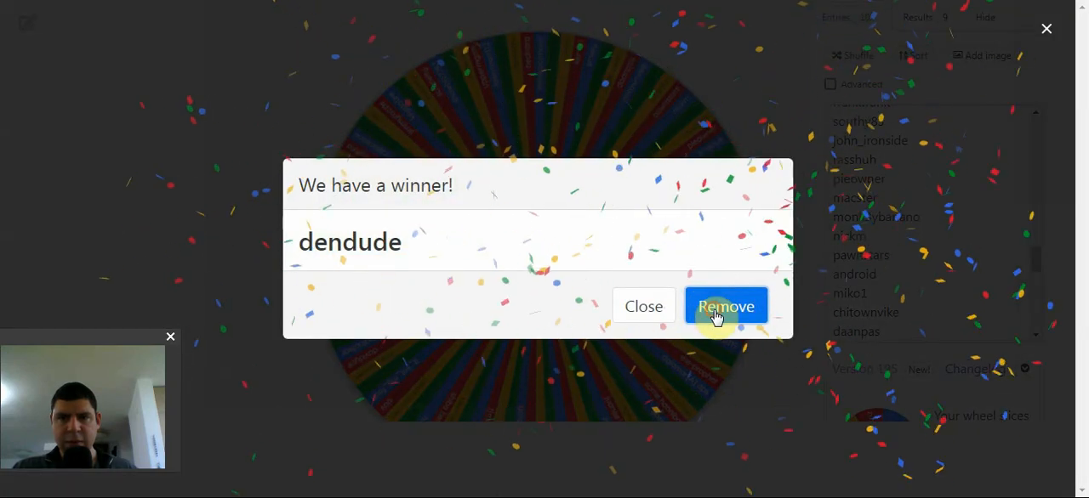
click(725, 306)
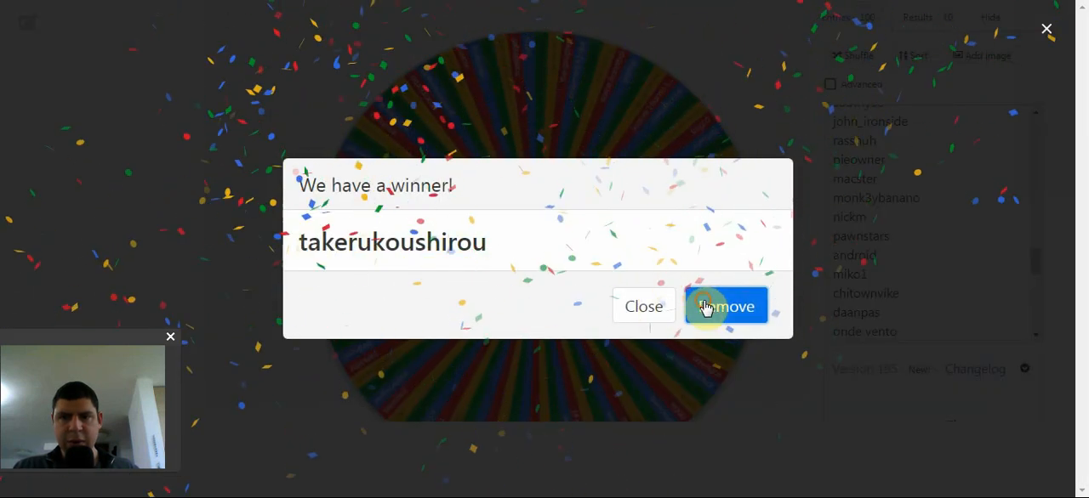
click(724, 306)
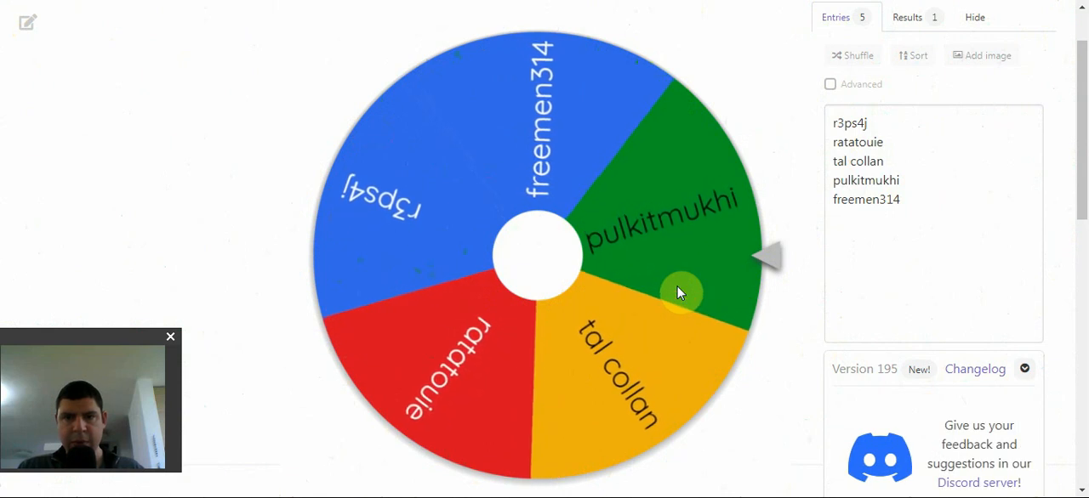
click(663, 292)
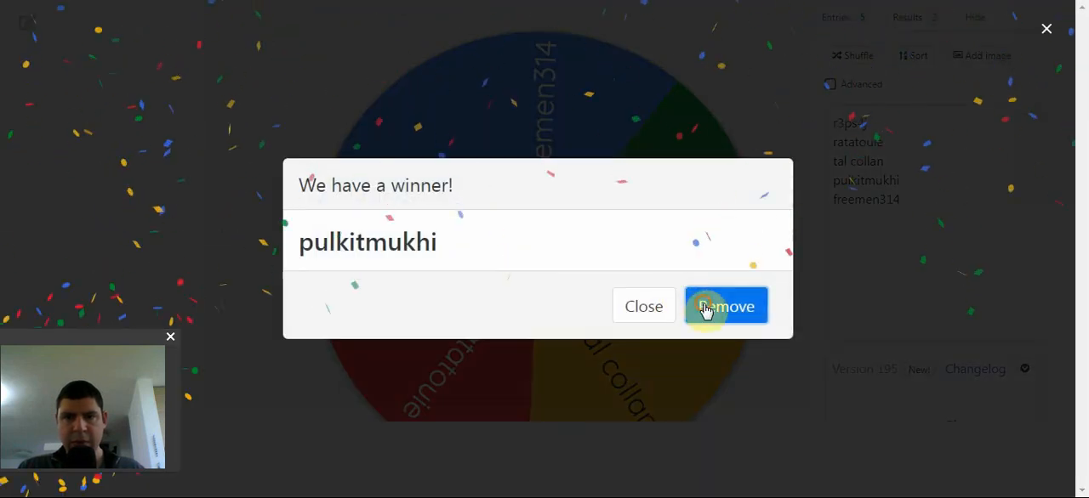
click(725, 306)
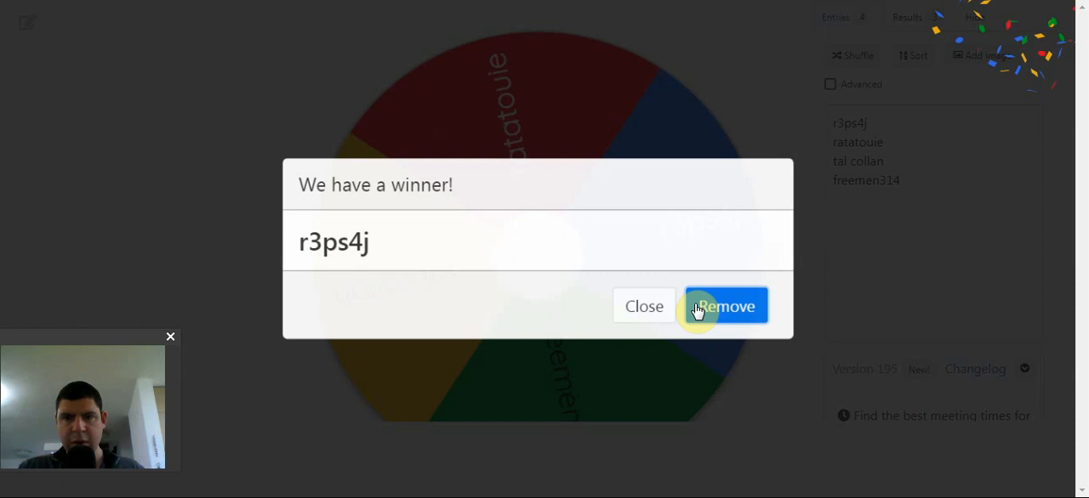
click(725, 306)
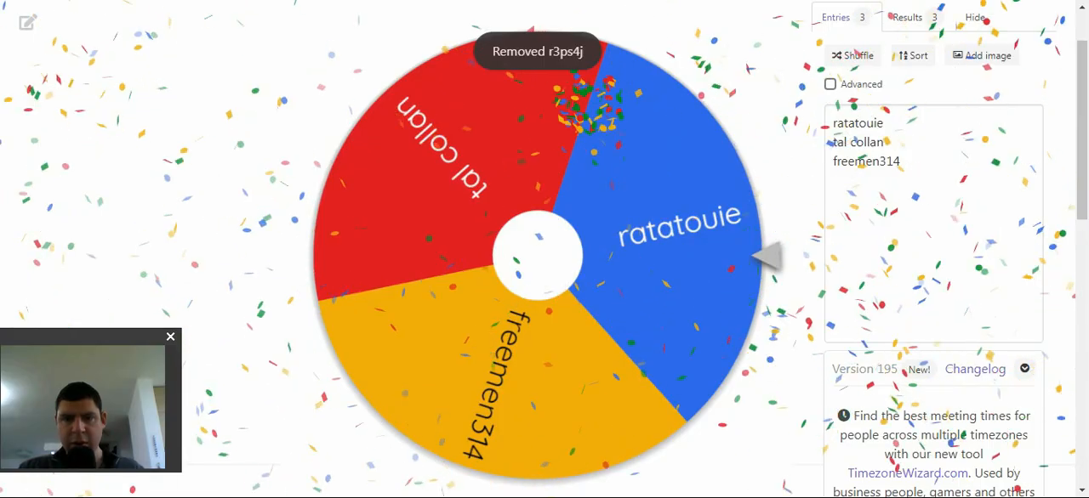